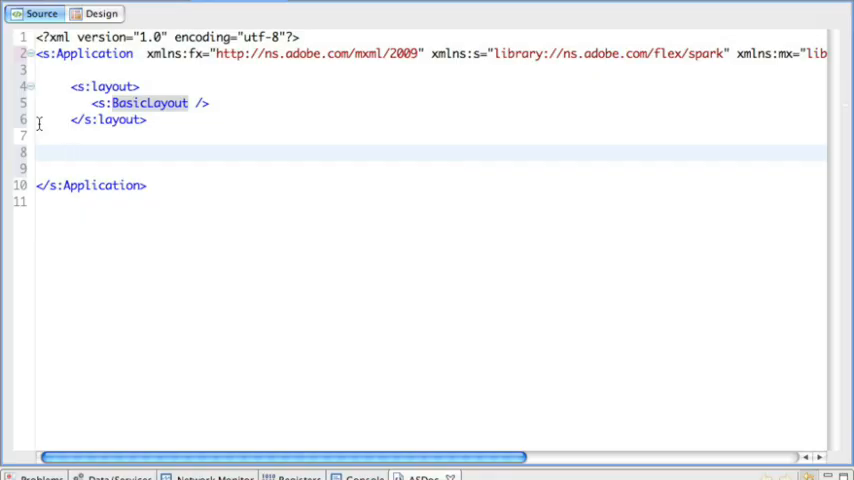
text(<)
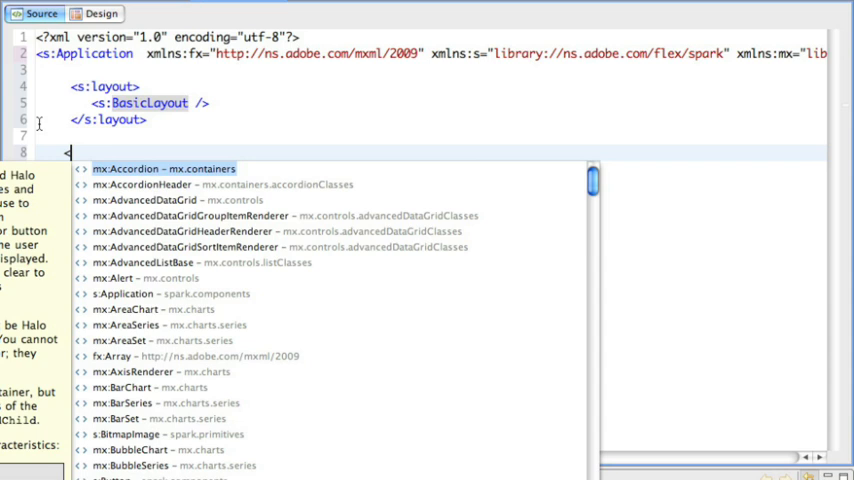
text(m)
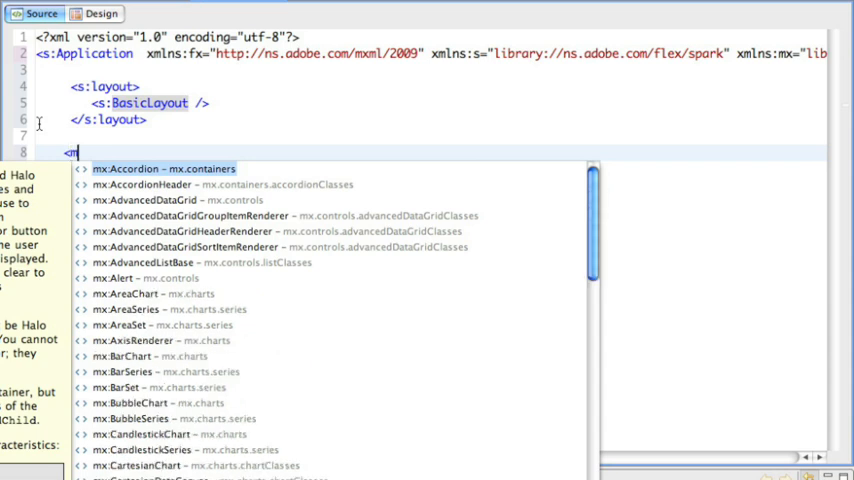
text(x)
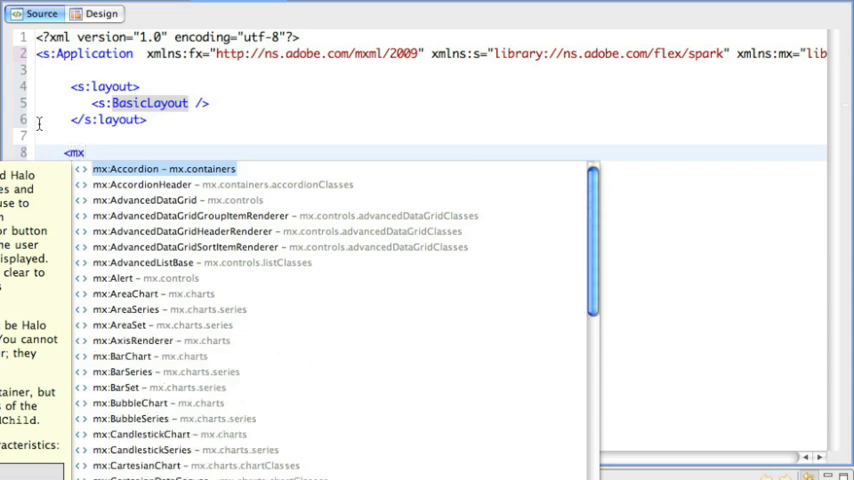
text(:Canvas)
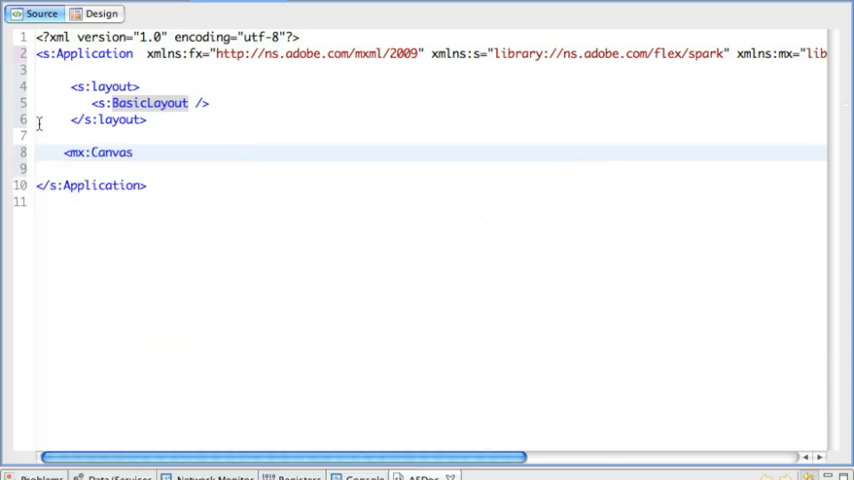
text(>)
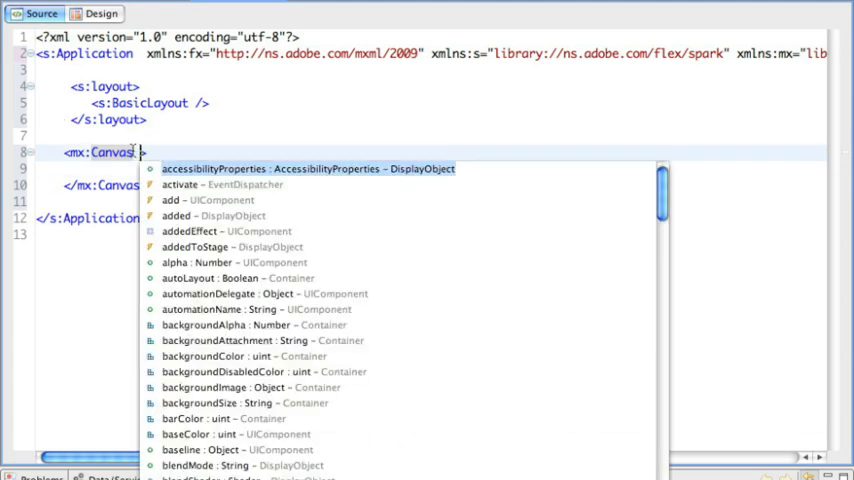
text(top="0)
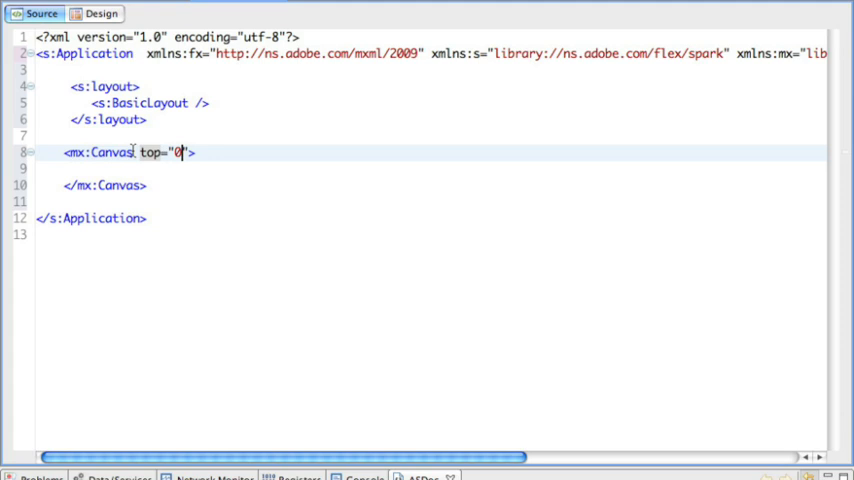
text(bott)
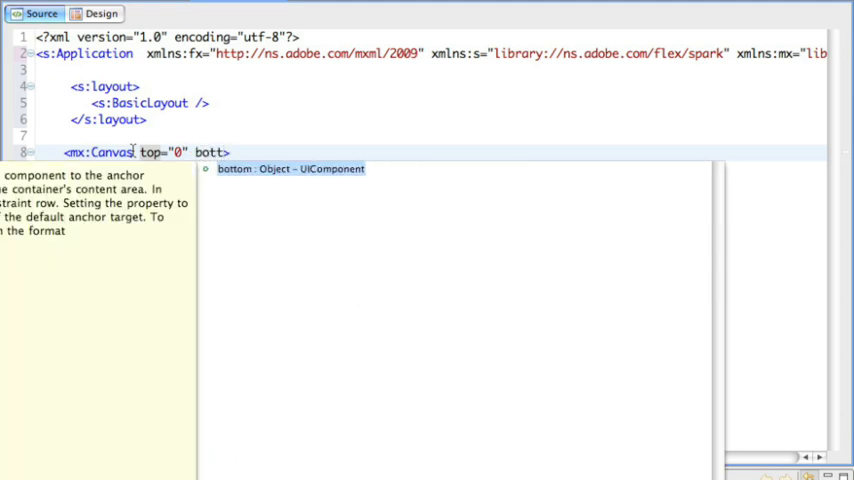